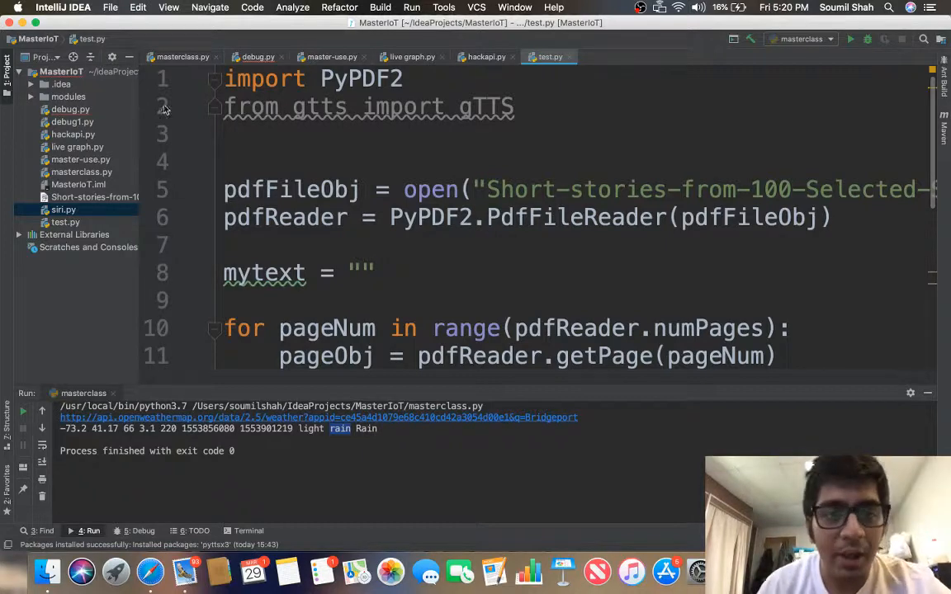
- Highlight PyPDF2 in the import line and open the MasterIoT project structure settings from File
{"action": "double_click", "coordinate": [361, 77]}
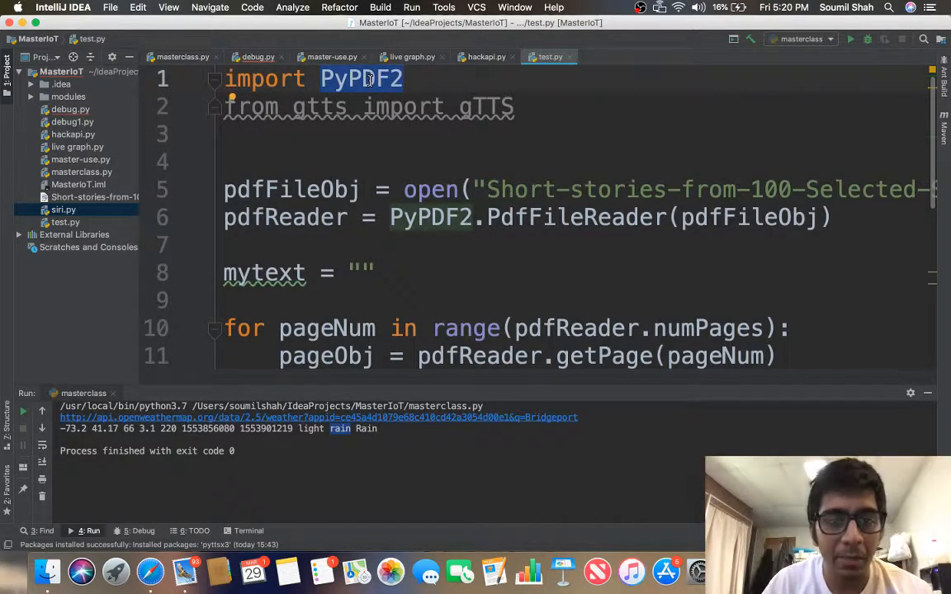
{"action": "left_click", "coordinate": [103, 7]}
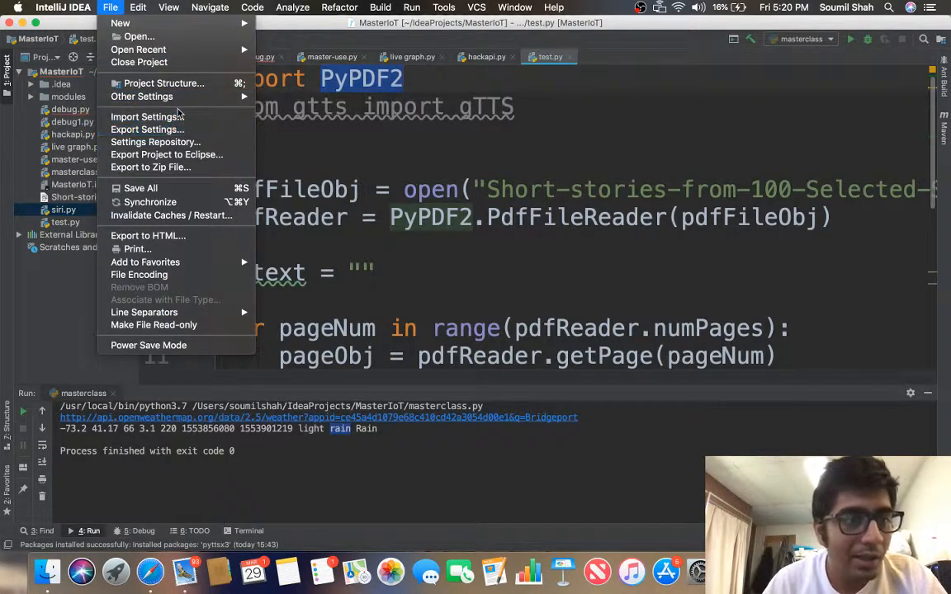
{"action": "mouse_move", "coordinate": [166, 154]}
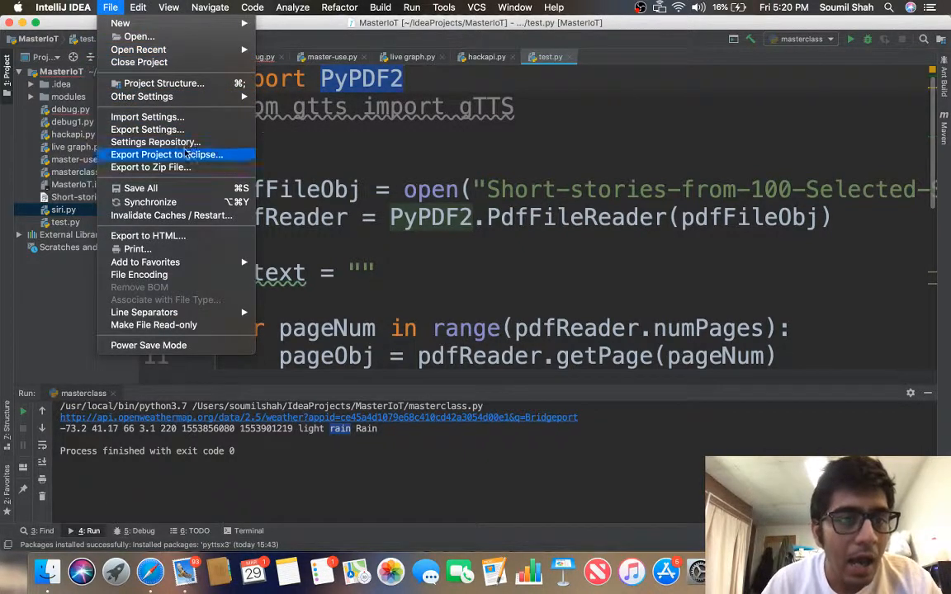
{"action": "mouse_move", "coordinate": [171, 215]}
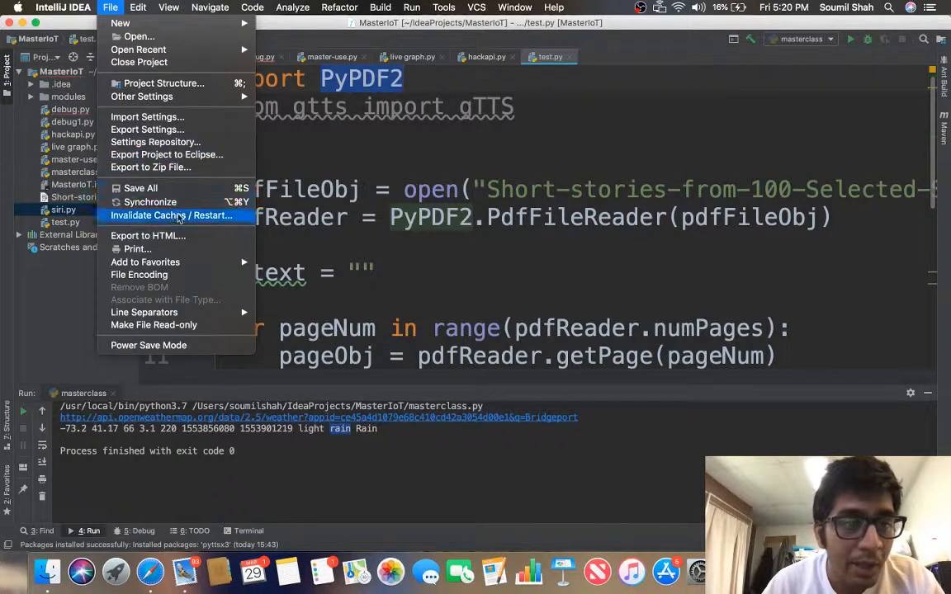
{"action": "mouse_move", "coordinate": [147, 116]}
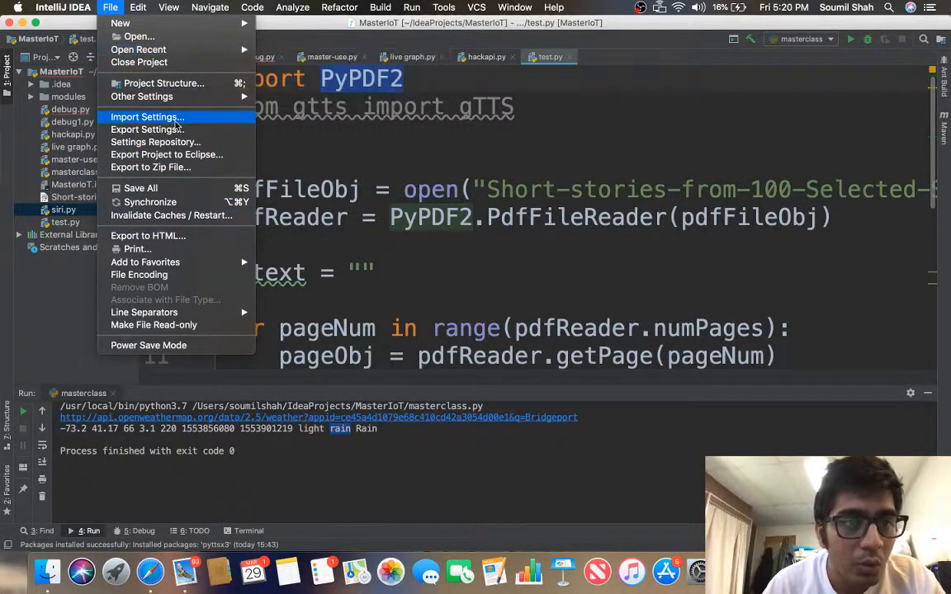
{"action": "mouse_move", "coordinate": [156, 142]}
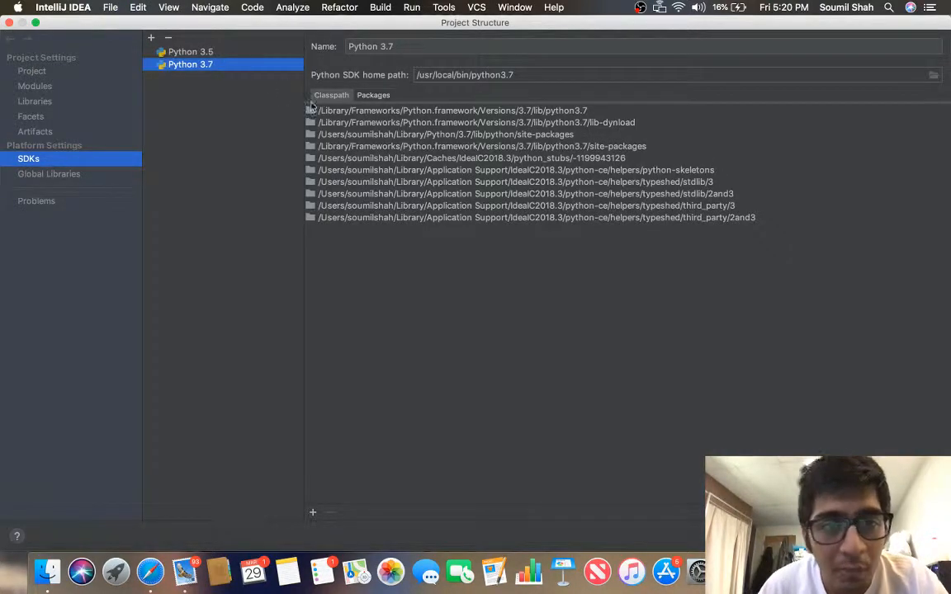
- Search the Python 3.7 SDK's available packages for PyPDF2
{"action": "left_click", "coordinate": [373, 94]}
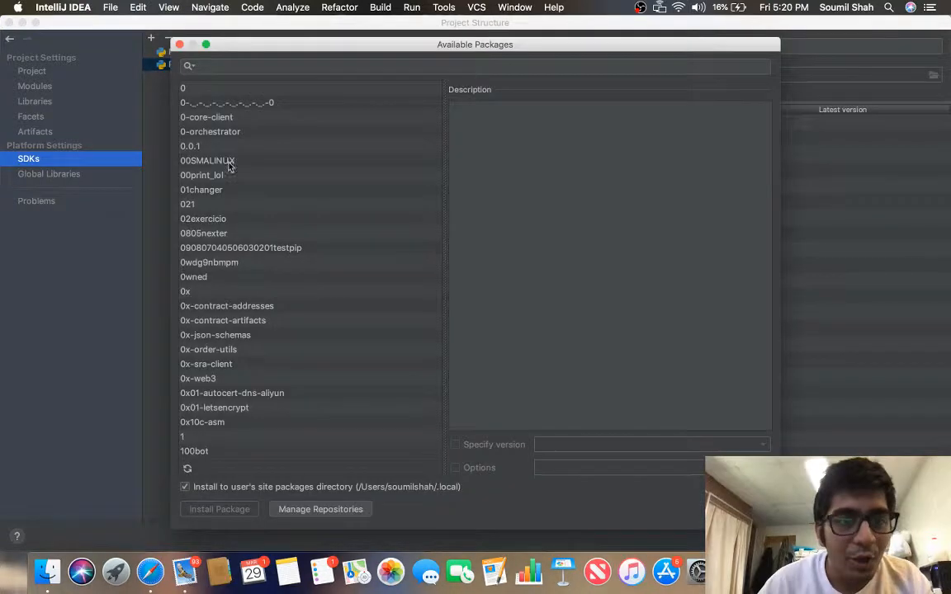
{"action": "type", "text": "PyPDF2"}
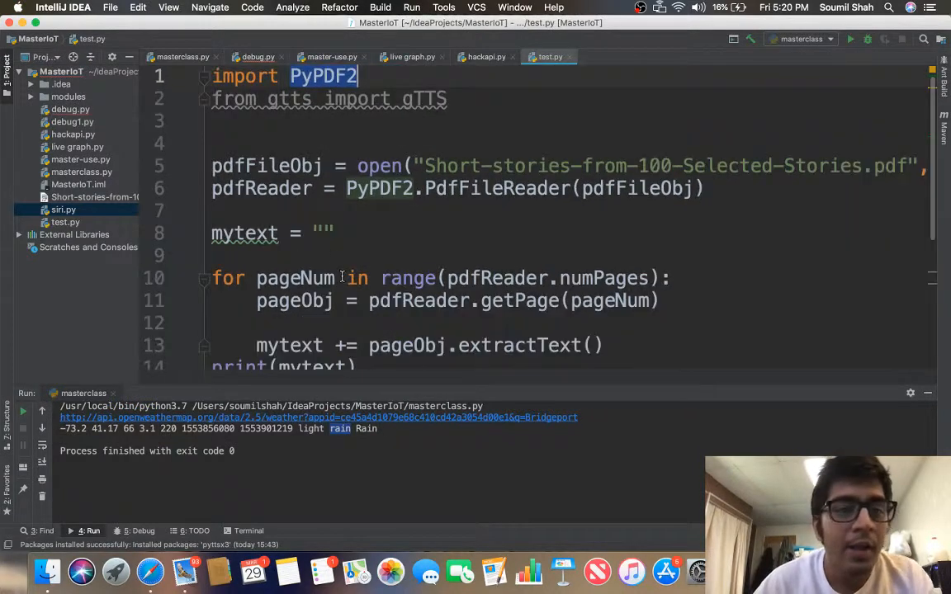
- Highlight PyPDF2 and pdfFileObj in the code, then reveal the Short-stories PDF in Finder
{"action": "double_click", "coordinate": [266, 166]}
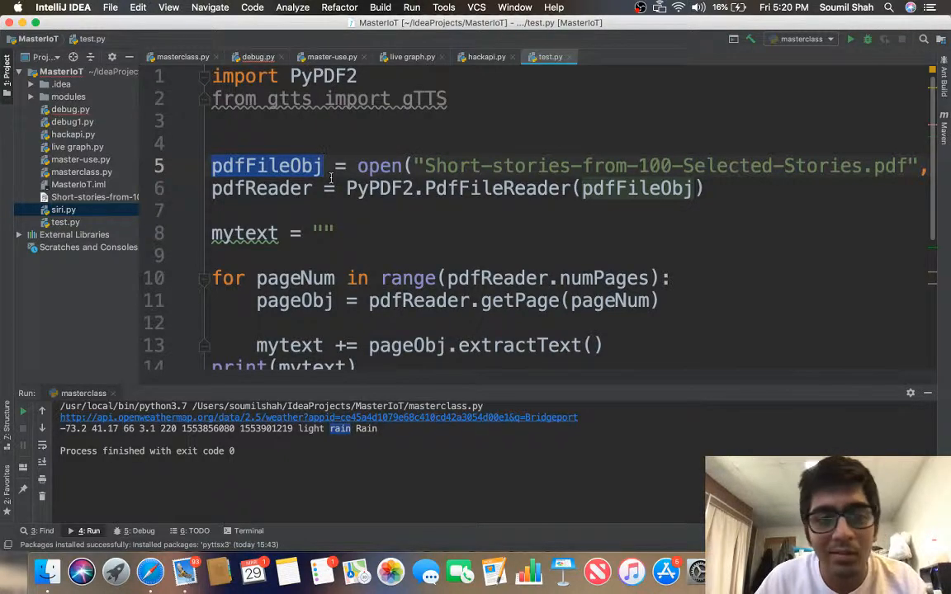
{"action": "double_click", "coordinate": [453, 166]}
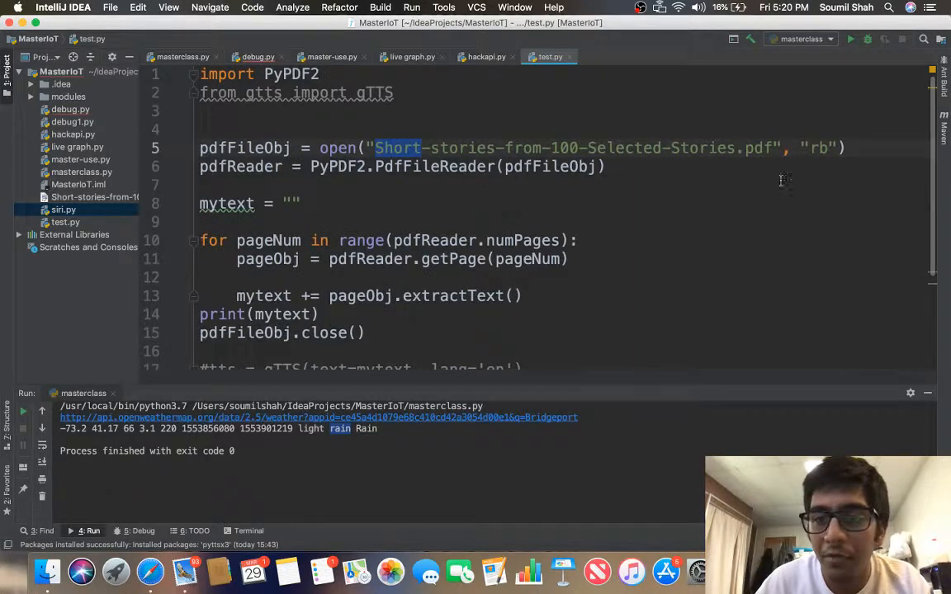
{"action": "right_click", "coordinate": [91, 197]}
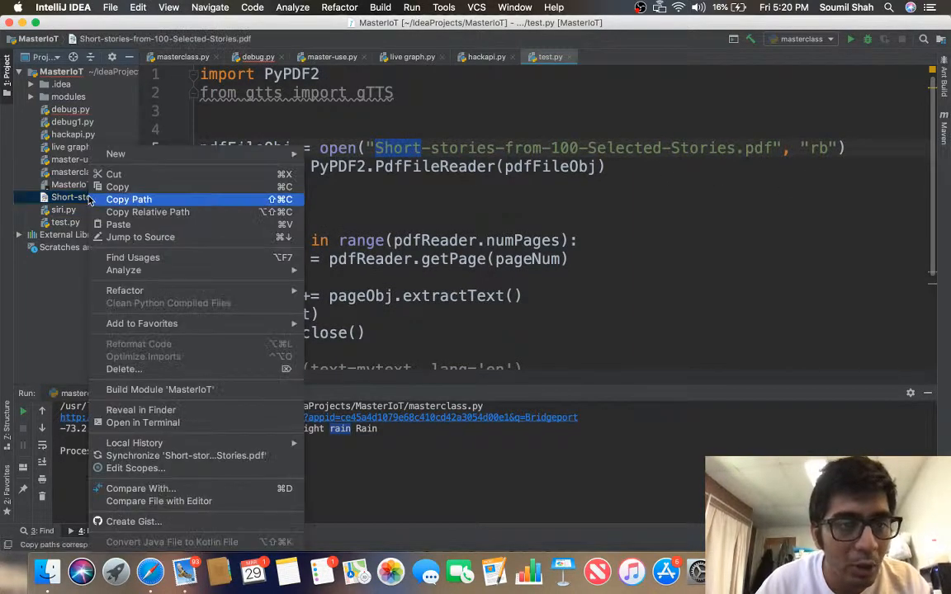
{"action": "left_click", "coordinate": [373, 225]}
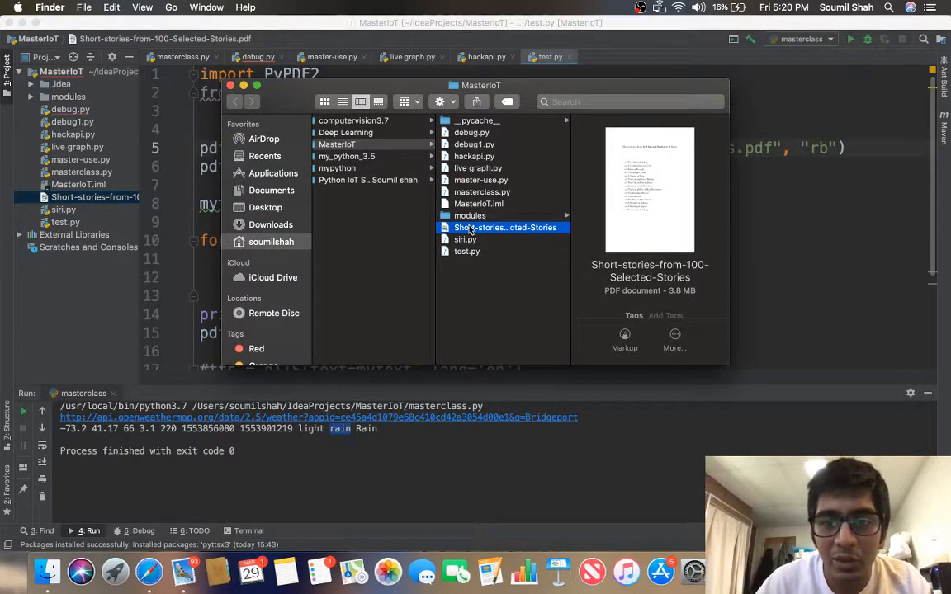
- Open the Short-stories PDF in Preview and scroll through its story titles
{"action": "double_click", "coordinate": [499, 227]}
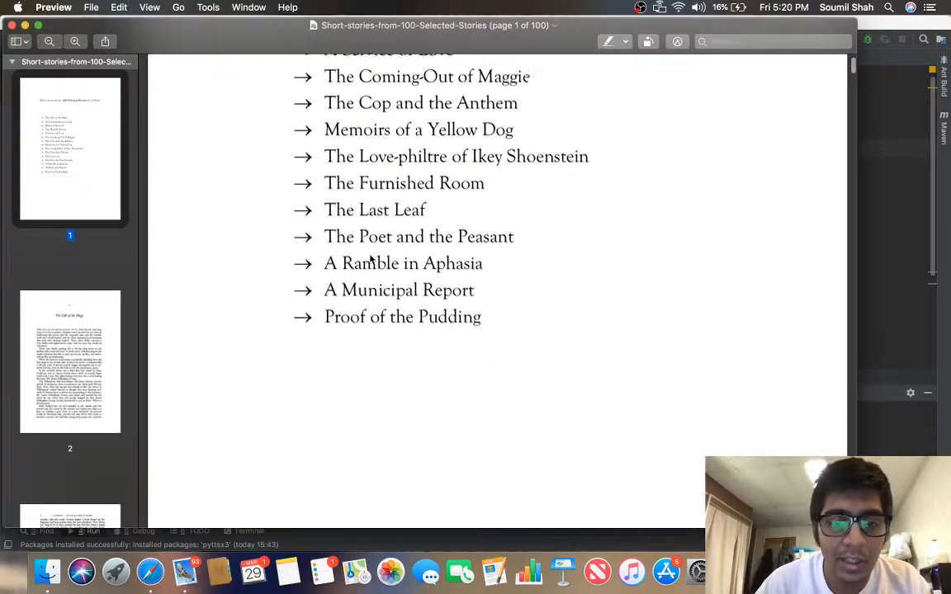
{"action": "scroll", "scroll_direction": "down", "scroll_amount": 3}
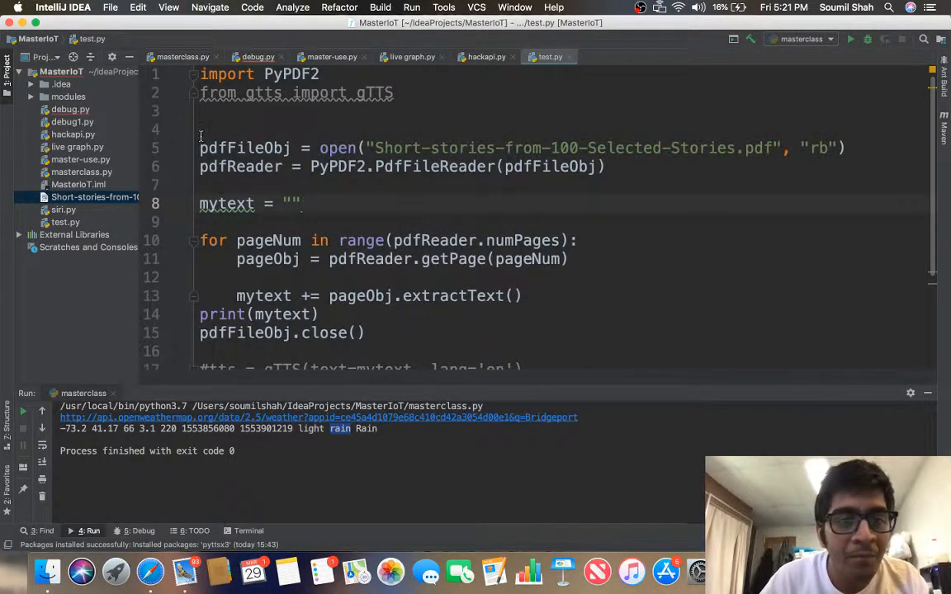
{"action": "left_click", "coordinate": [327, 185]}
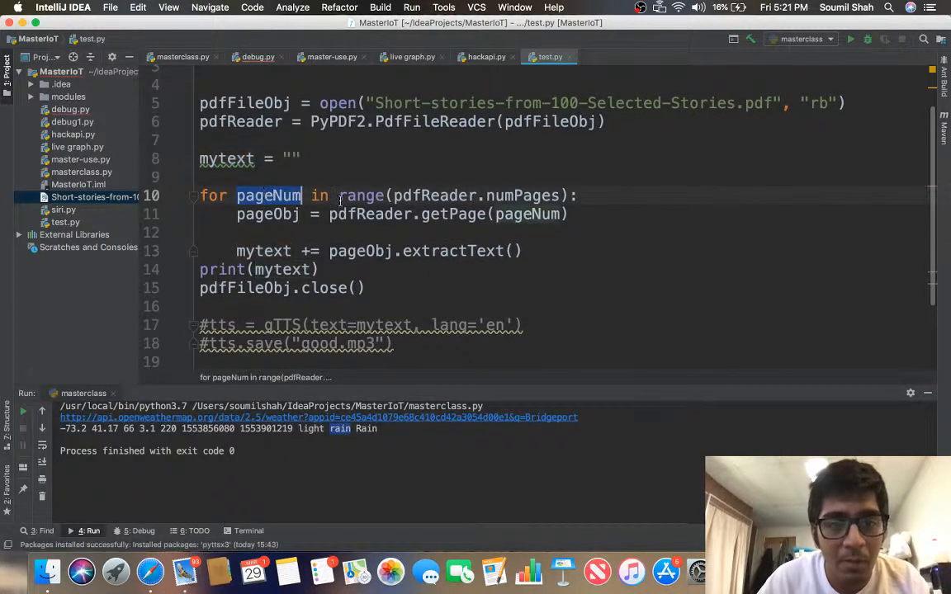
{"action": "double_click", "coordinate": [435, 195]}
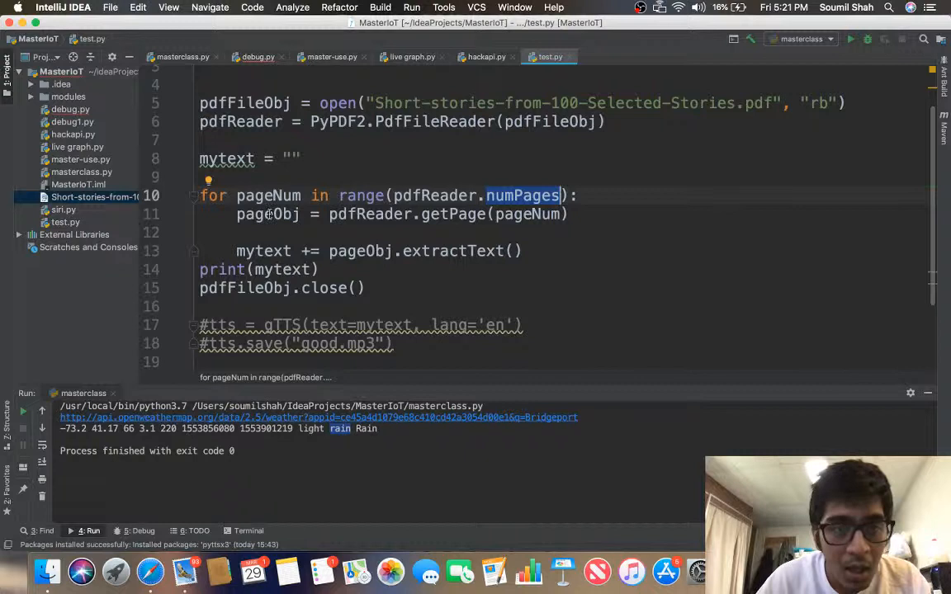
{"action": "double_click", "coordinate": [268, 214]}
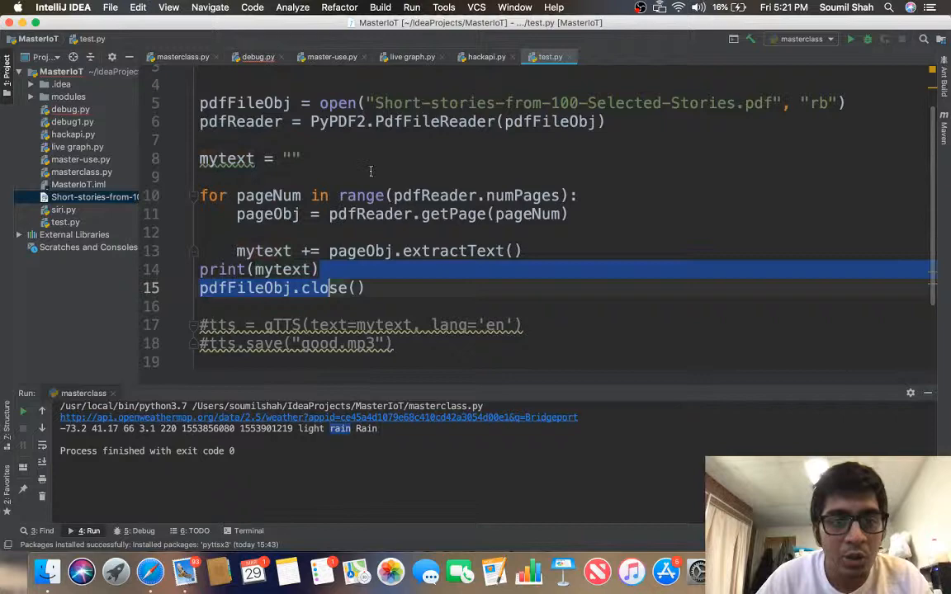
- Run test.py with Run 'test (1)' and scroll through the printed story text
{"action": "right_click", "coordinate": [547, 57]}
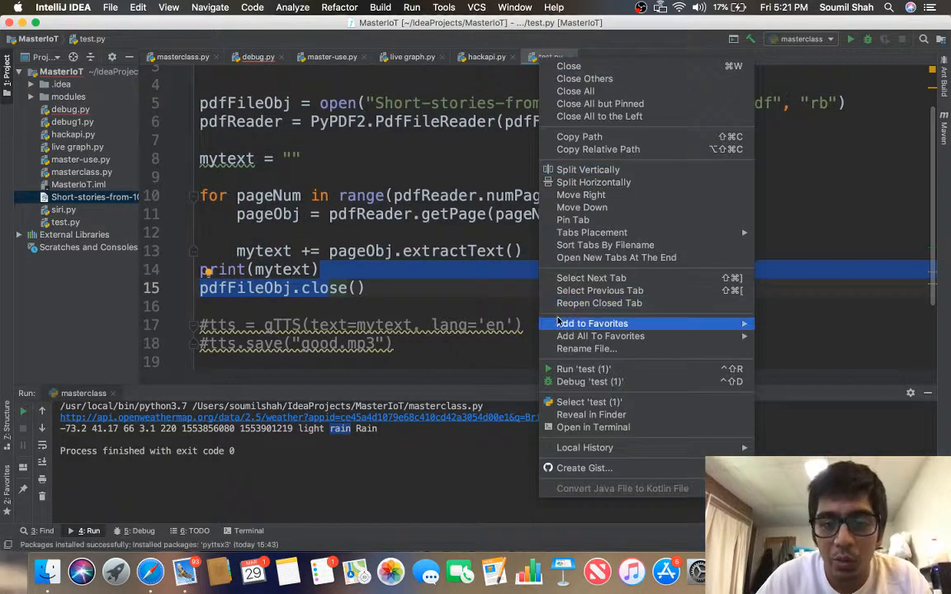
{"action": "left_click", "coordinate": [582, 369]}
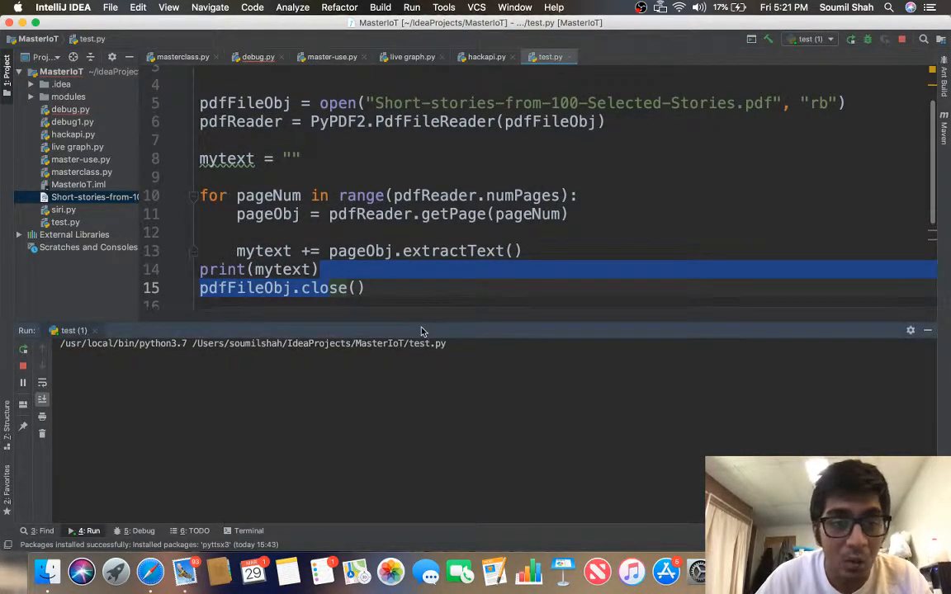
{"action": "scroll", "scroll_direction": "down", "scroll_amount": 3}
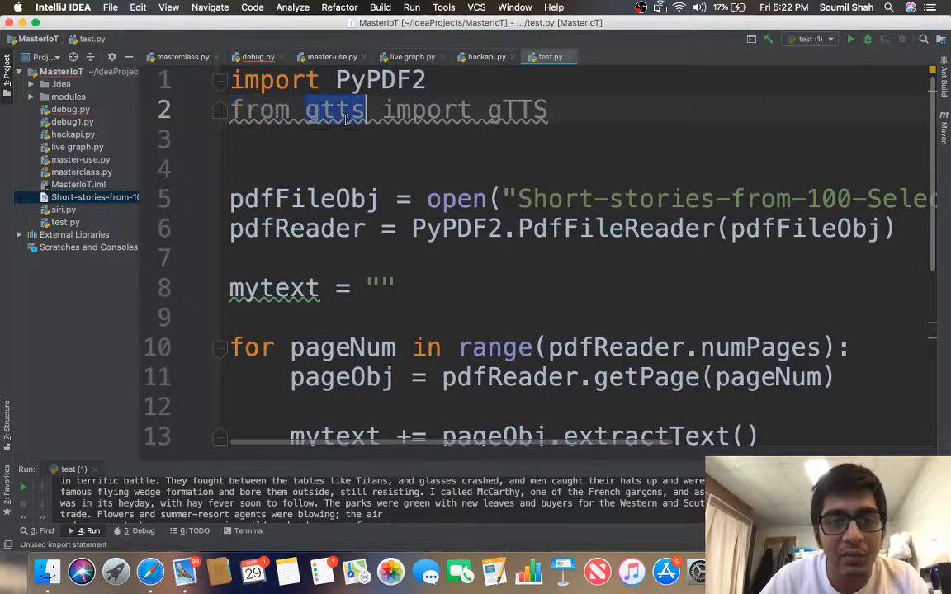
- Uncomment the gTTS lines, rename good.mp3 to story.mp3, and rerun test.py
{"action": "scroll", "scroll_direction": "down", "scroll_amount": 3}
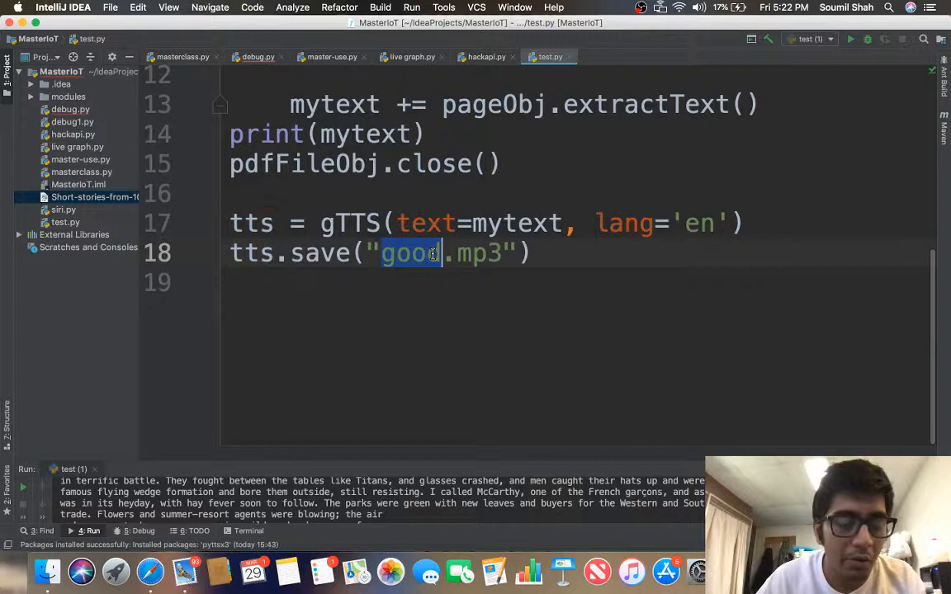
{"action": "type", "text": "story"}
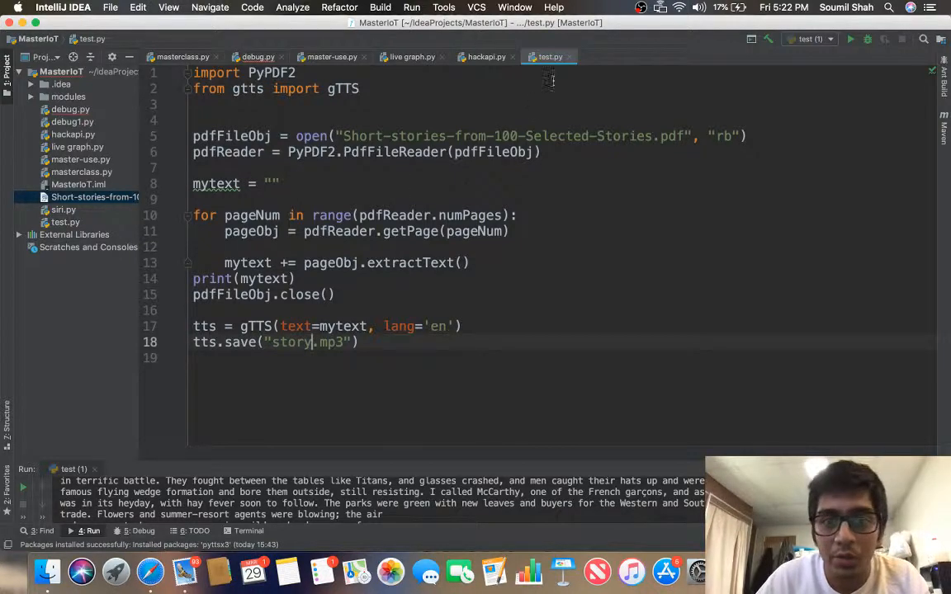
{"action": "right_click", "coordinate": [545, 56]}
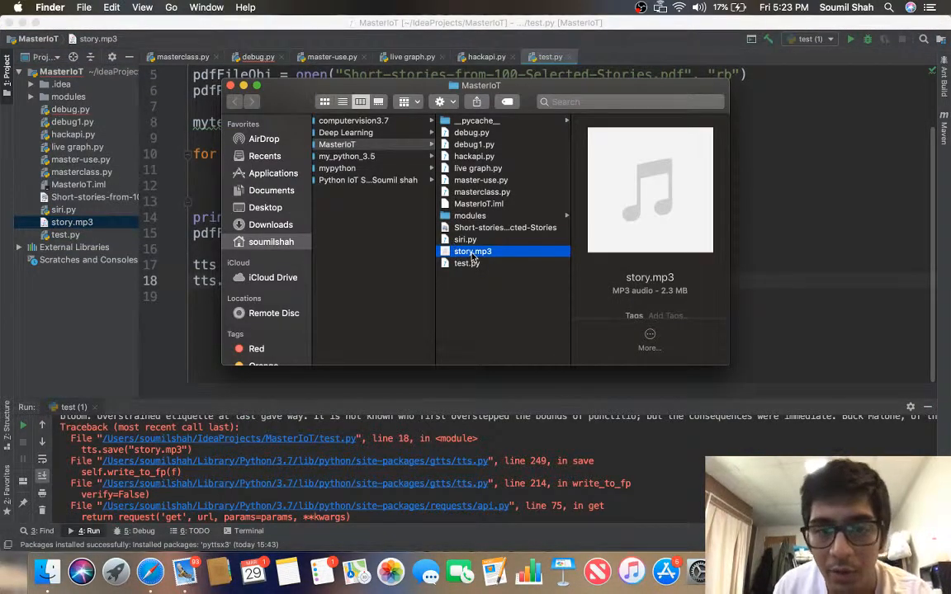
- Open story.mp3 in iTunes and play the 9:34 'story 1' track
{"action": "double_click", "coordinate": [472, 251]}
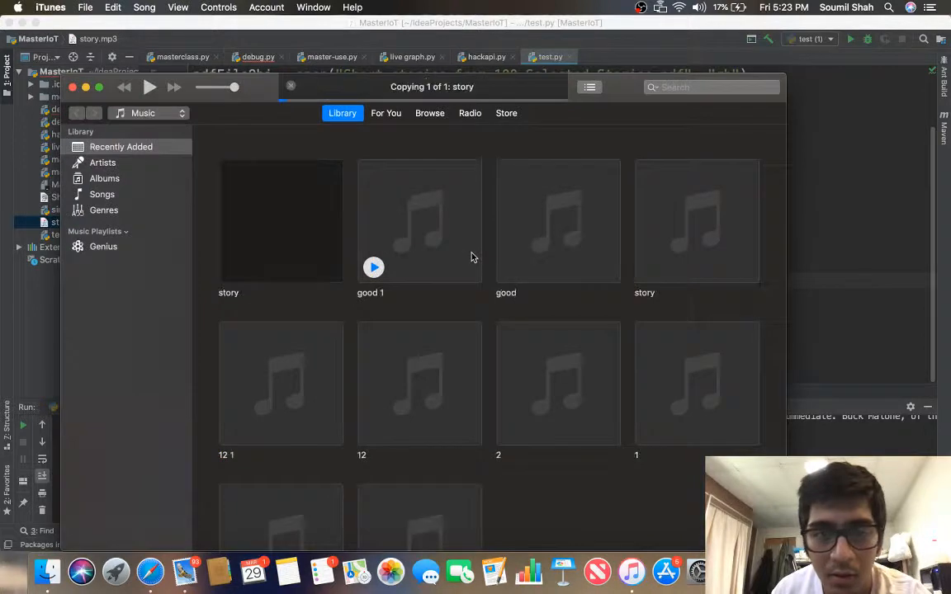
{"action": "left_click", "coordinate": [373, 268]}
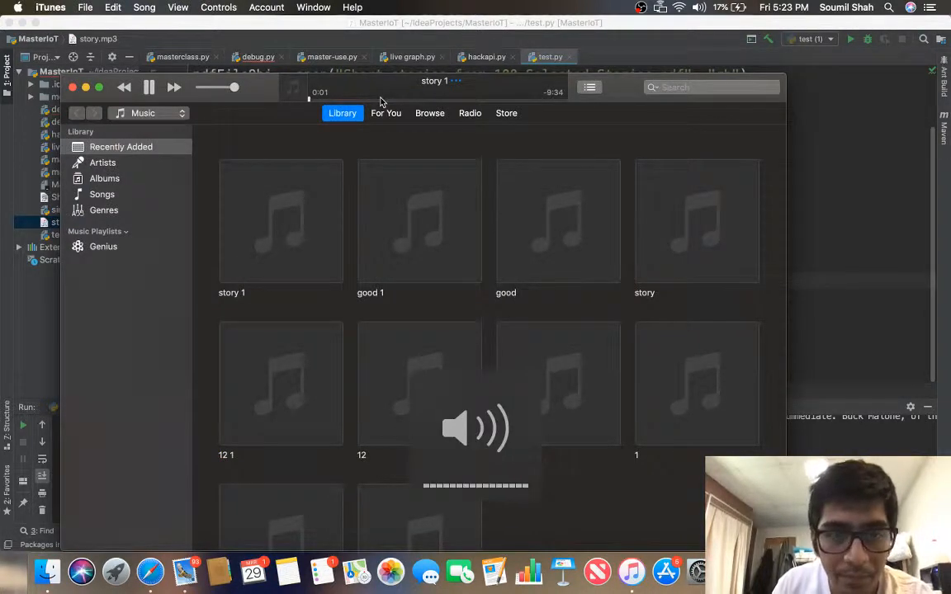